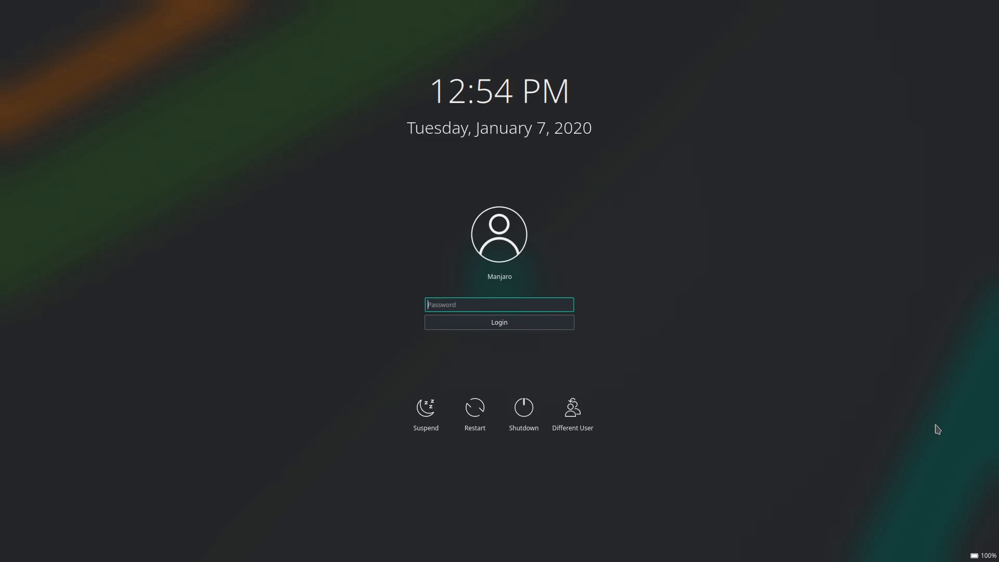
Step: Log in from the SDDM screen so the Plasma desktop loads with Manjaro Hello
click(498, 322)
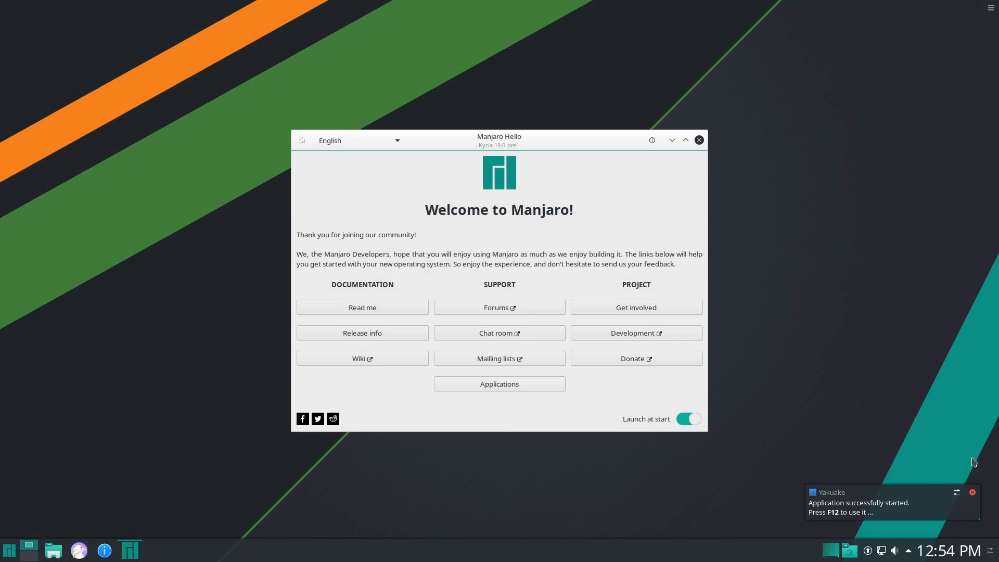
Step: Open the Manjaro forums in Falkon and scroll to the 19.0 preview announcement description
click(9, 549)
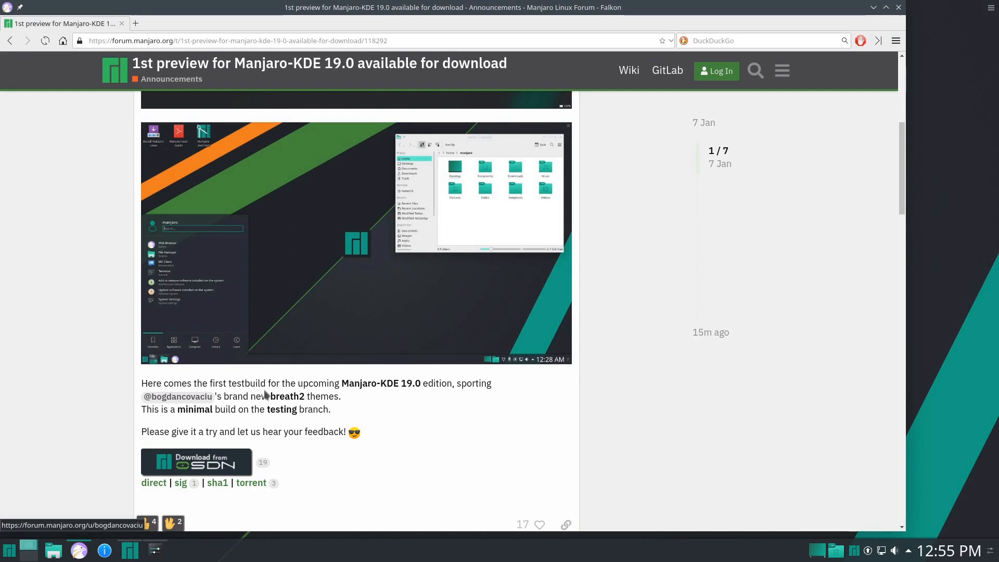
scroll(down, 3)
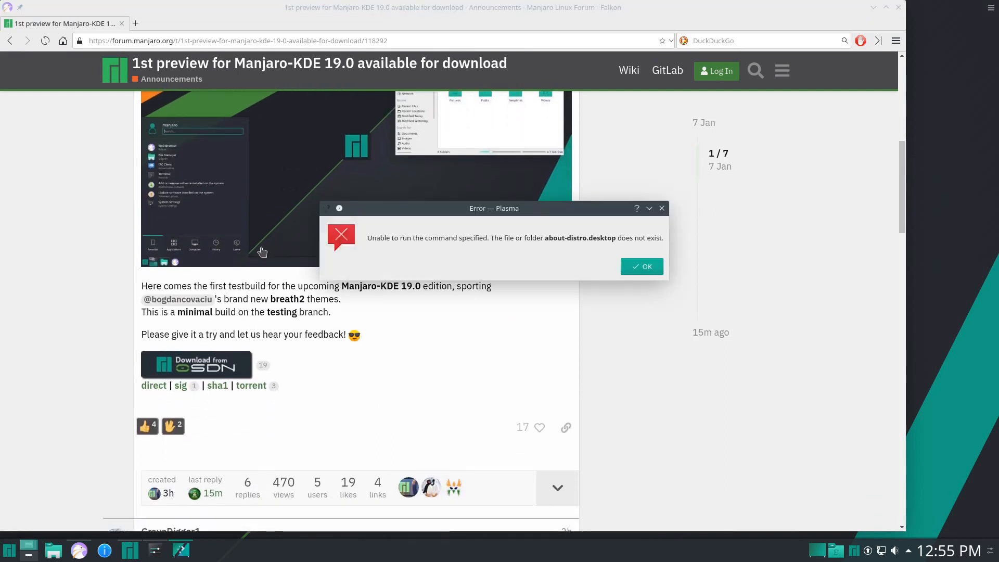
Step: Dismiss the missing about-distro.desktop error to reach System Information
click(641, 267)
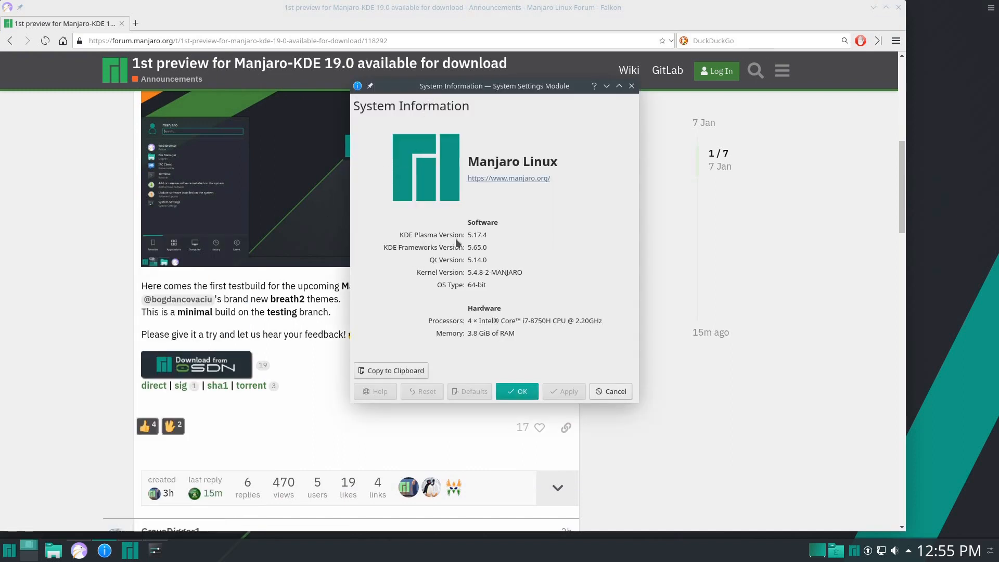
mouse_move(466, 285)
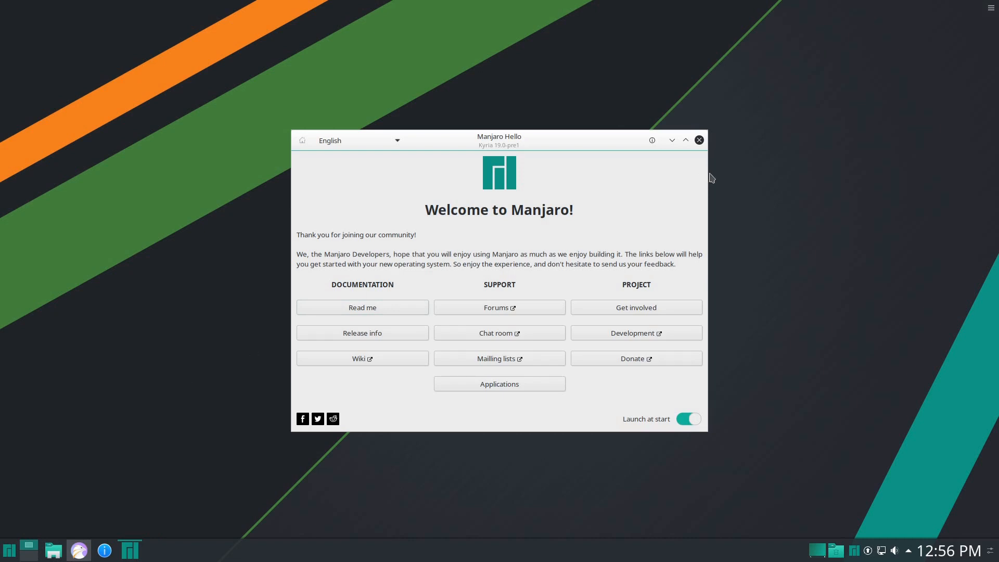
Step: Close the Manjaro Hello welcome window, leaving an empty desktop
click(698, 140)
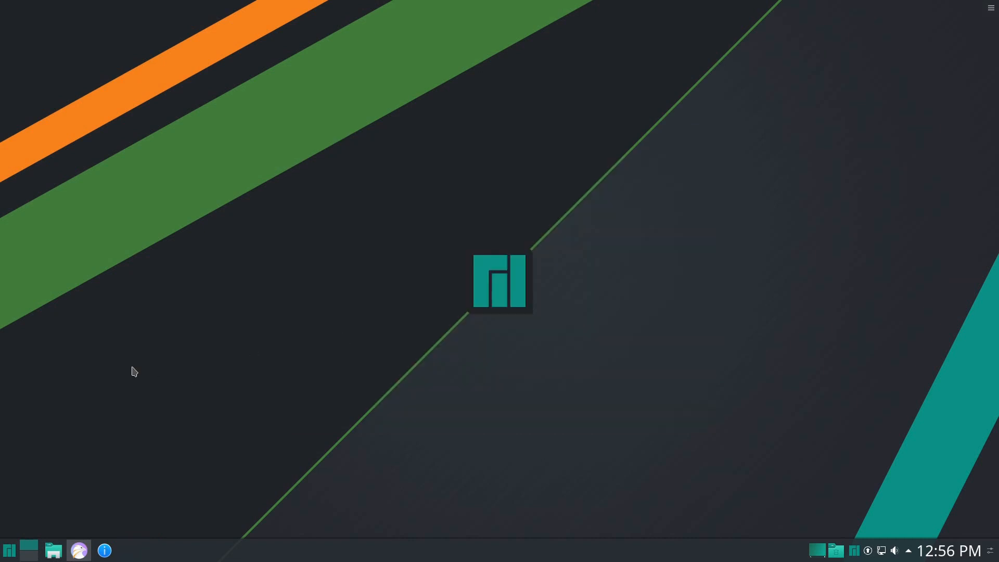
mouse_move(110, 385)
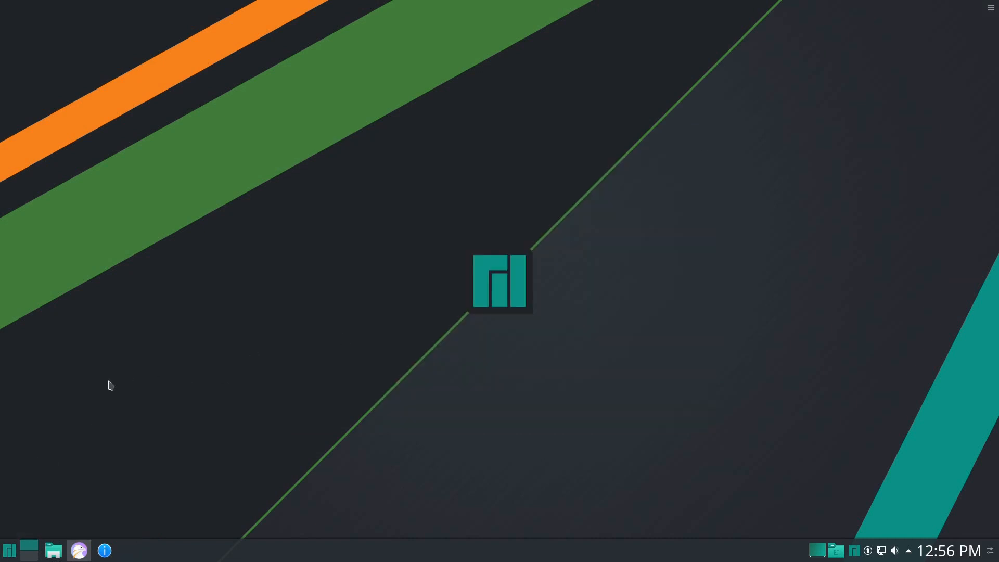
mouse_move(210, 507)
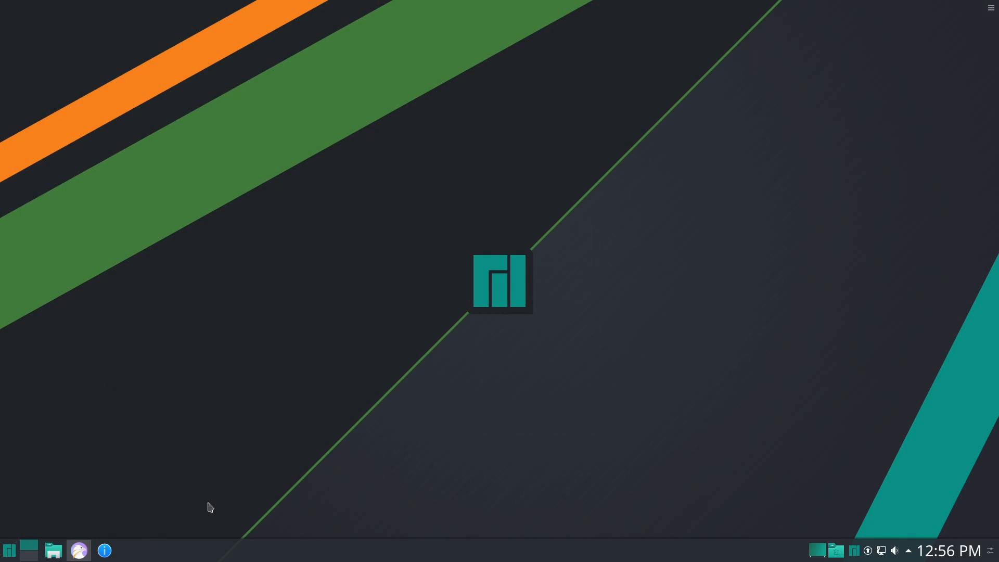
mouse_move(430, 487)
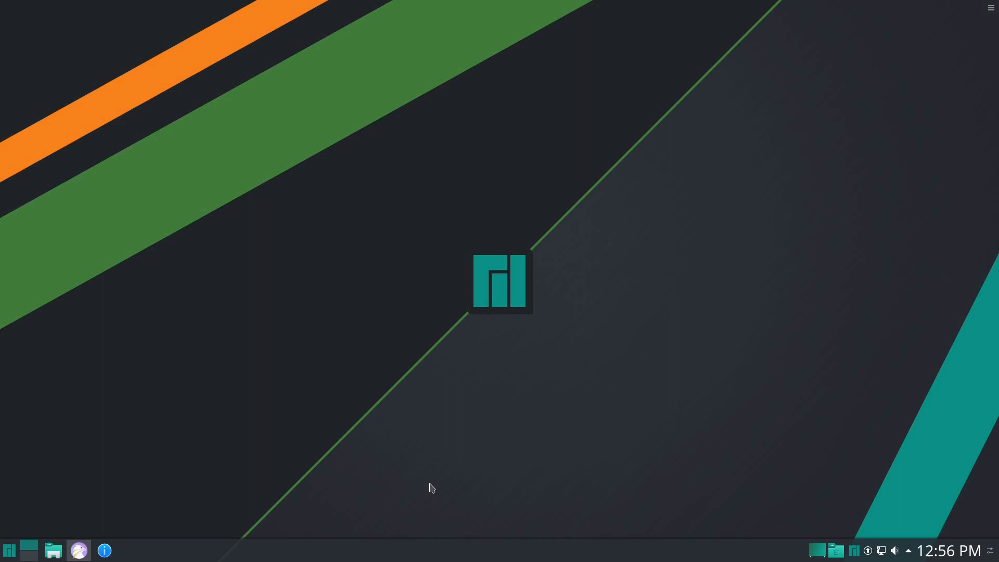
mouse_move(438, 464)
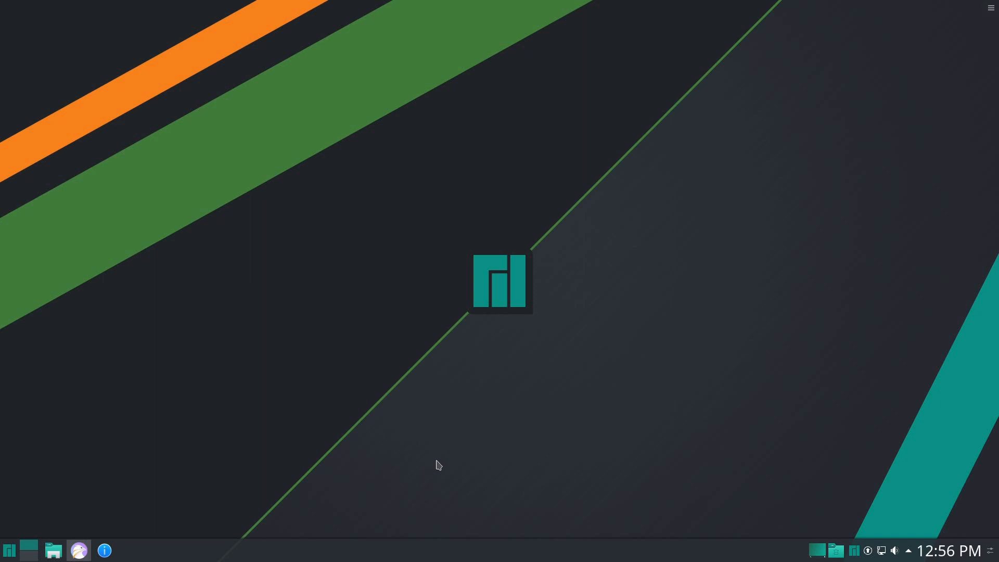
mouse_move(438, 462)
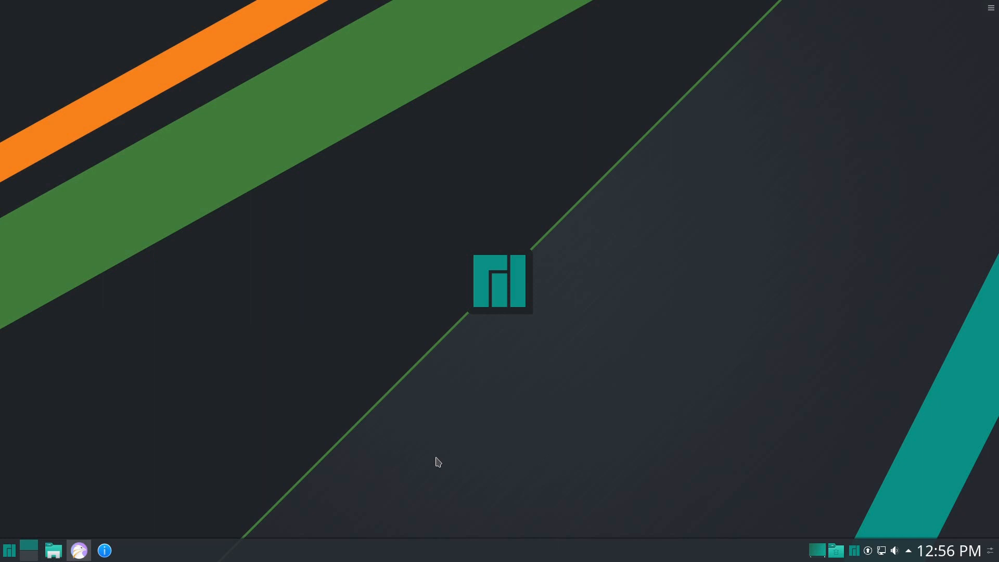
mouse_move(858, 488)
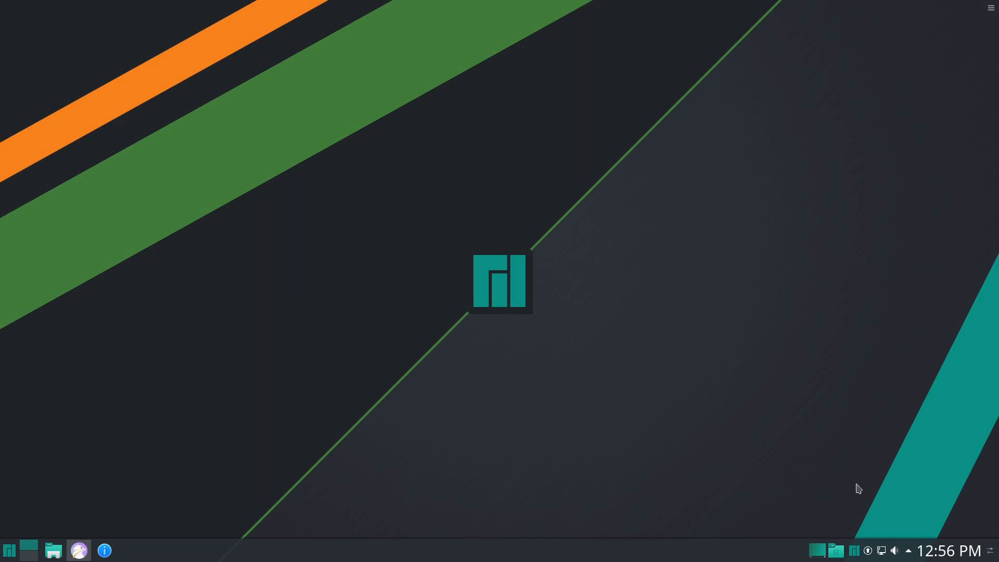
mouse_move(135, 455)
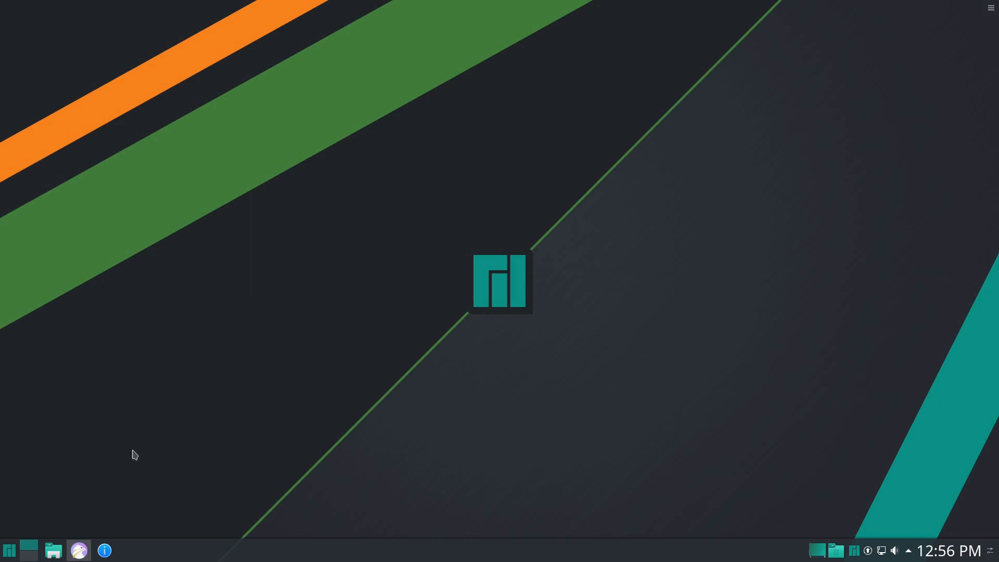
mouse_move(339, 198)
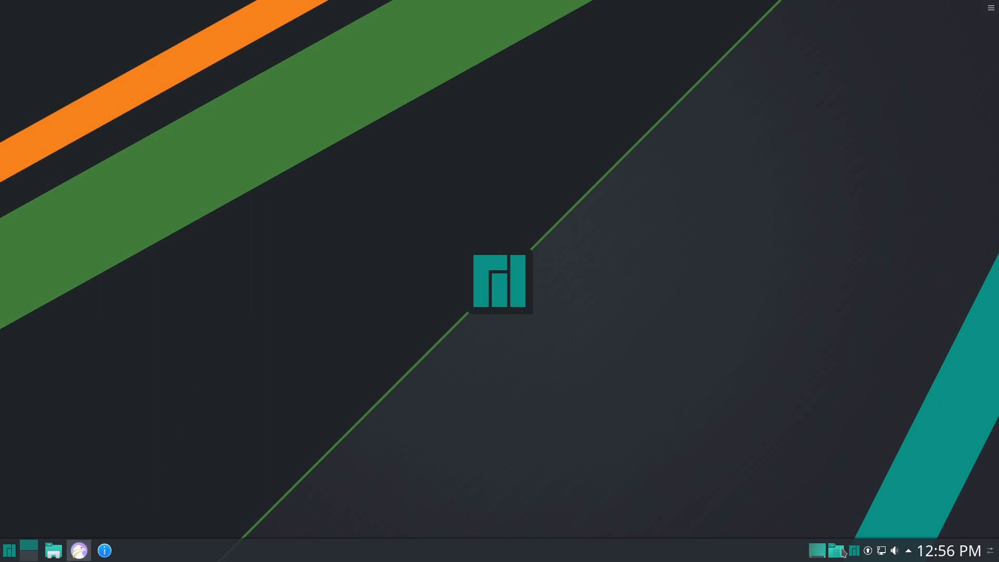
mouse_move(816, 550)
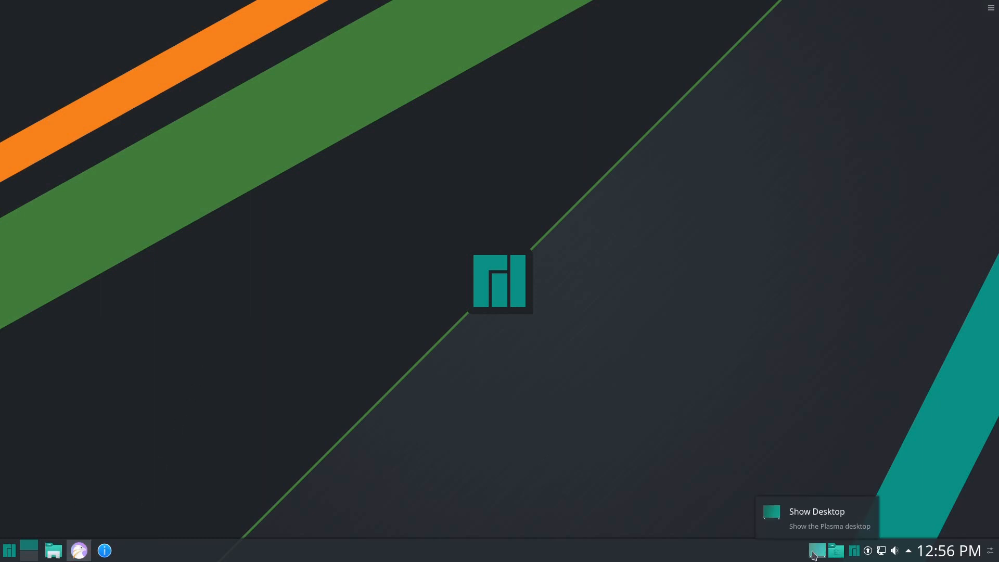
Step: Show and hide the Kickoff launcher, then browse the classic application menu's Internet category
click(9, 550)
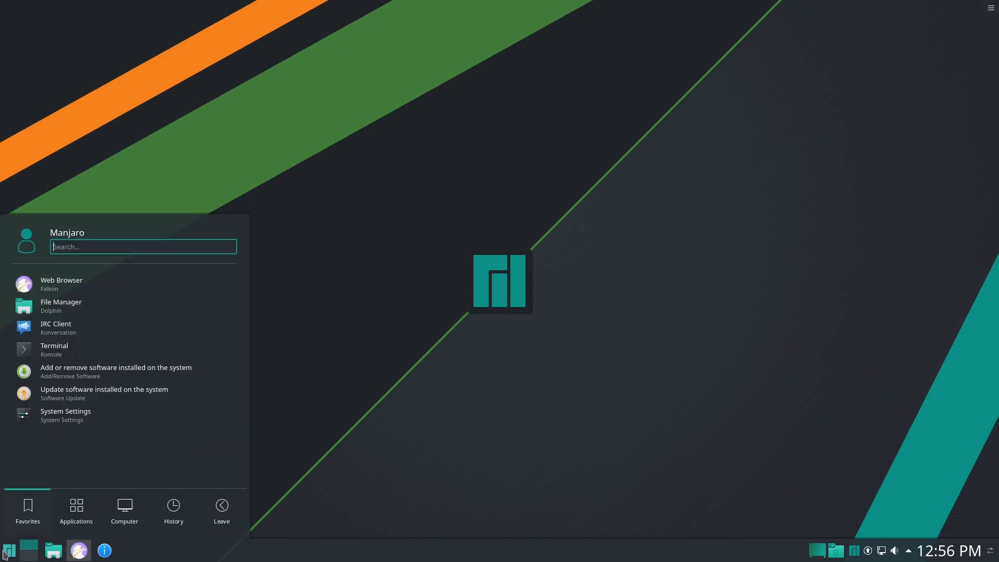
click(9, 550)
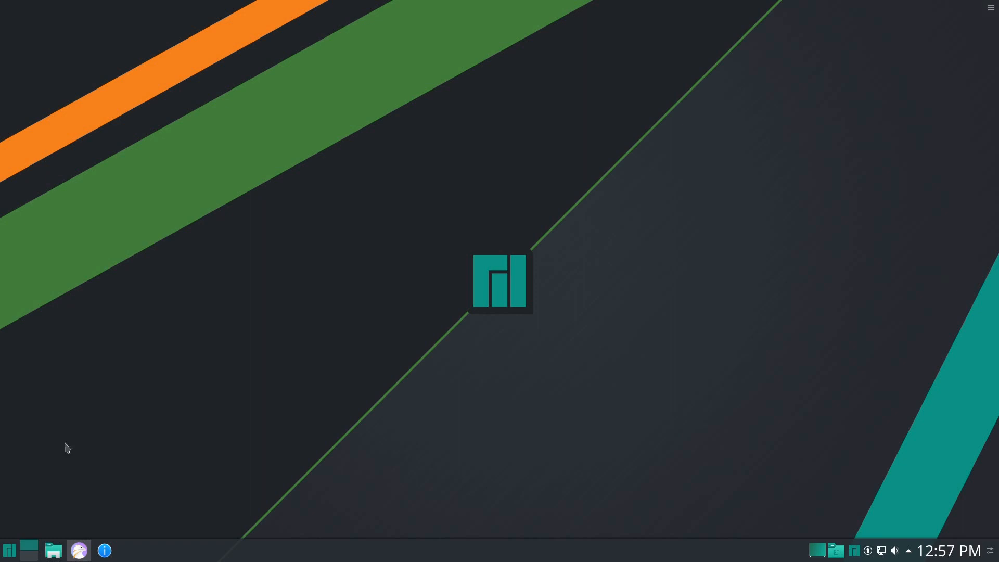
click(9, 549)
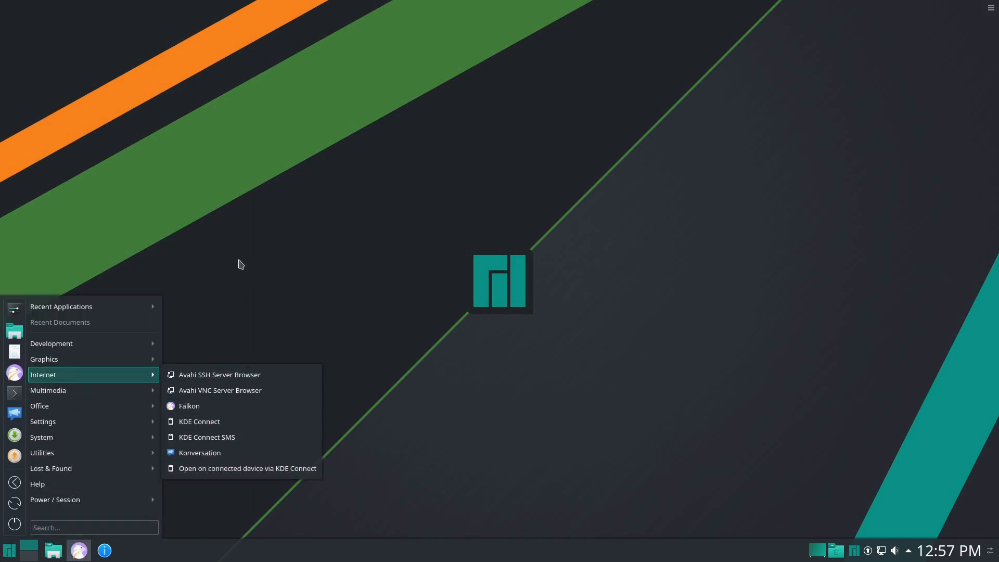
click(188, 406)
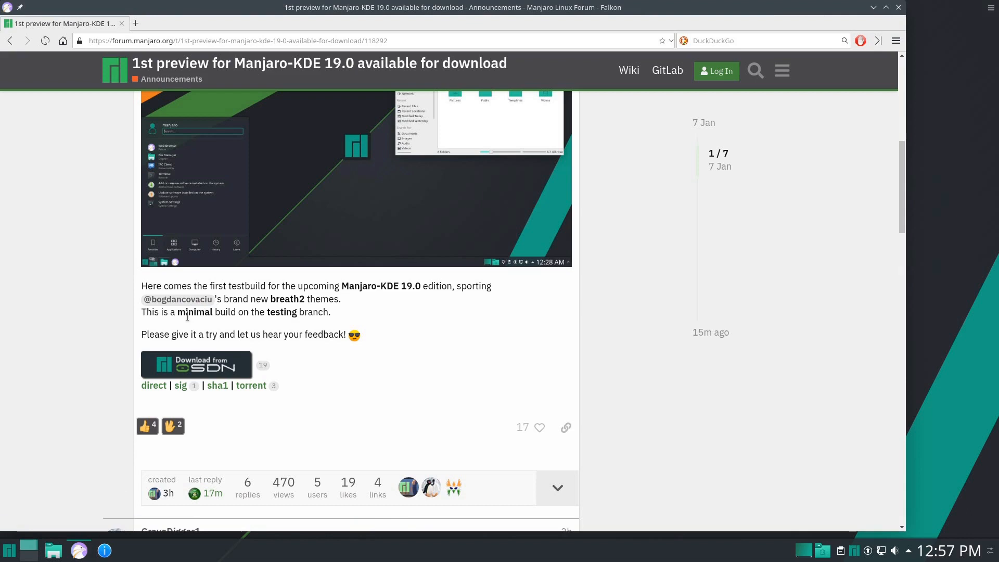
click(885, 8)
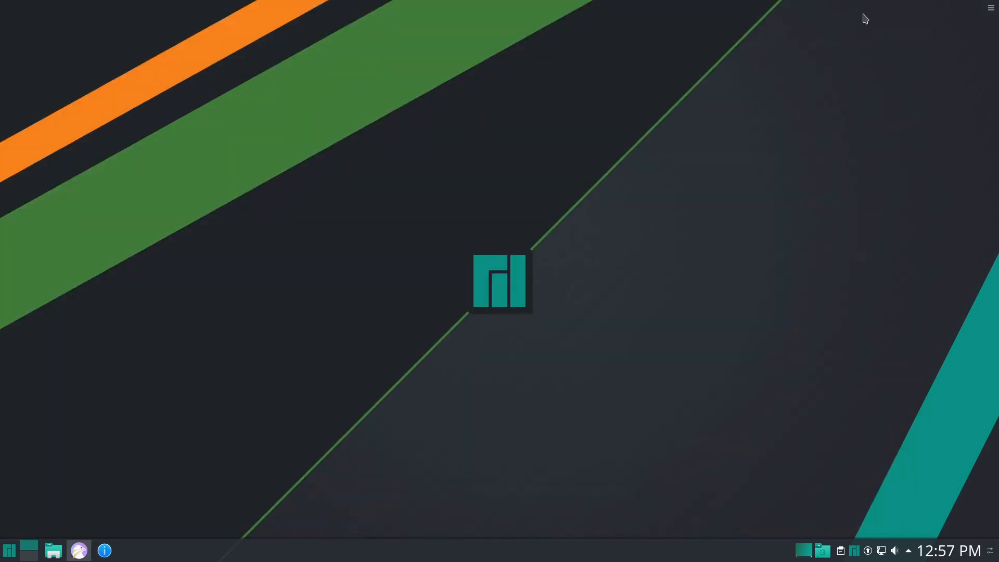
click(9, 550)
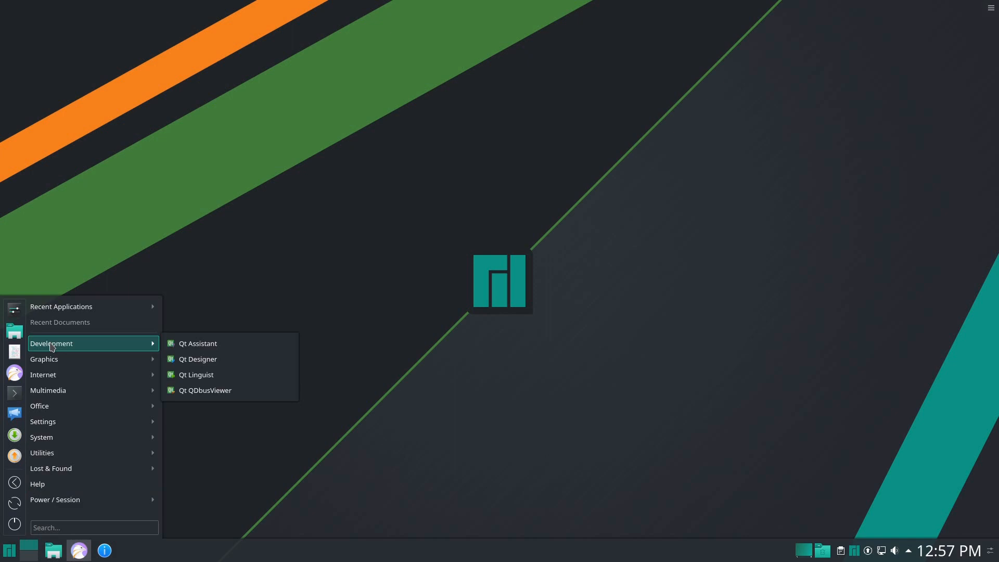
mouse_move(45, 359)
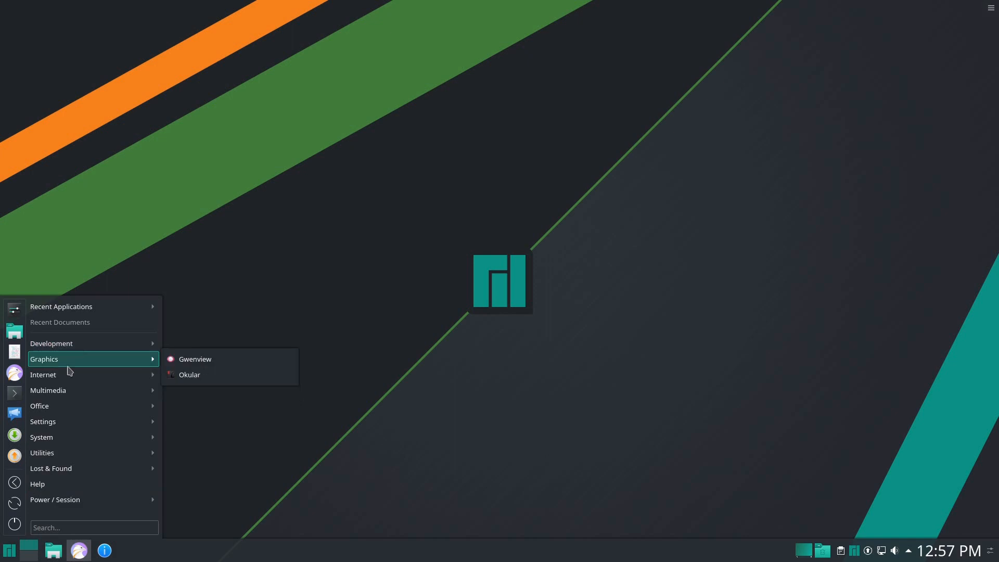
mouse_move(63, 373)
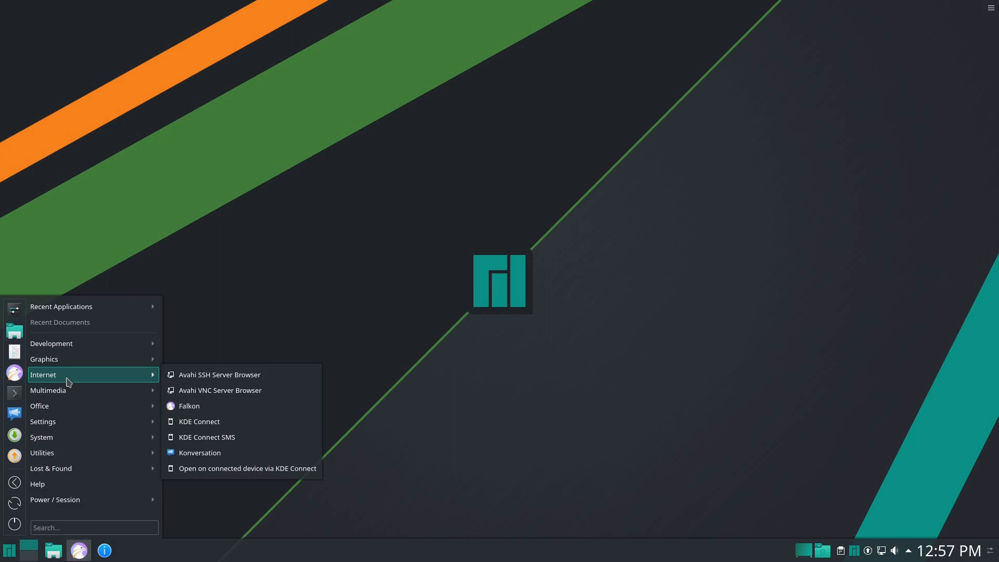
mouse_move(57, 405)
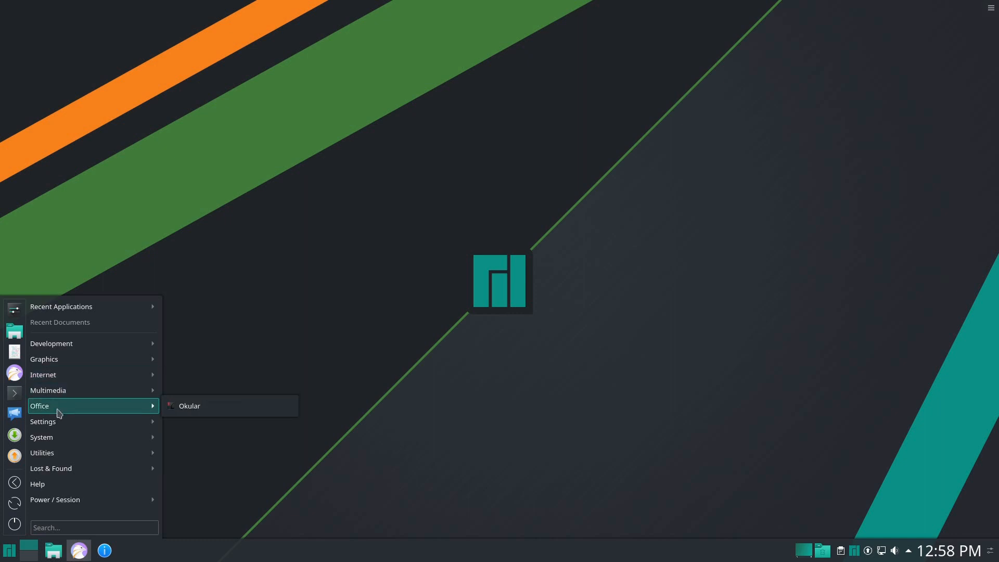
mouse_move(60, 452)
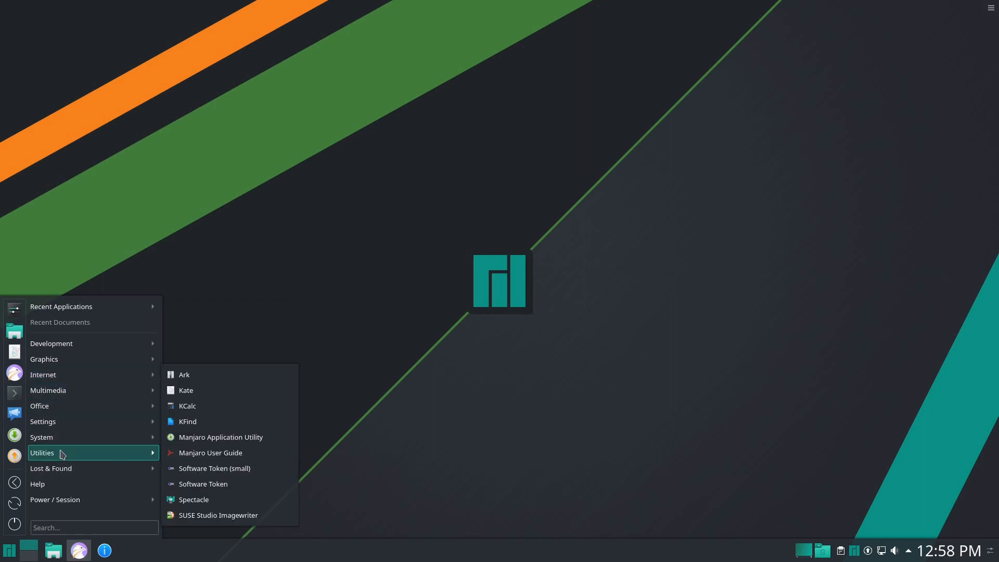
mouse_move(51, 343)
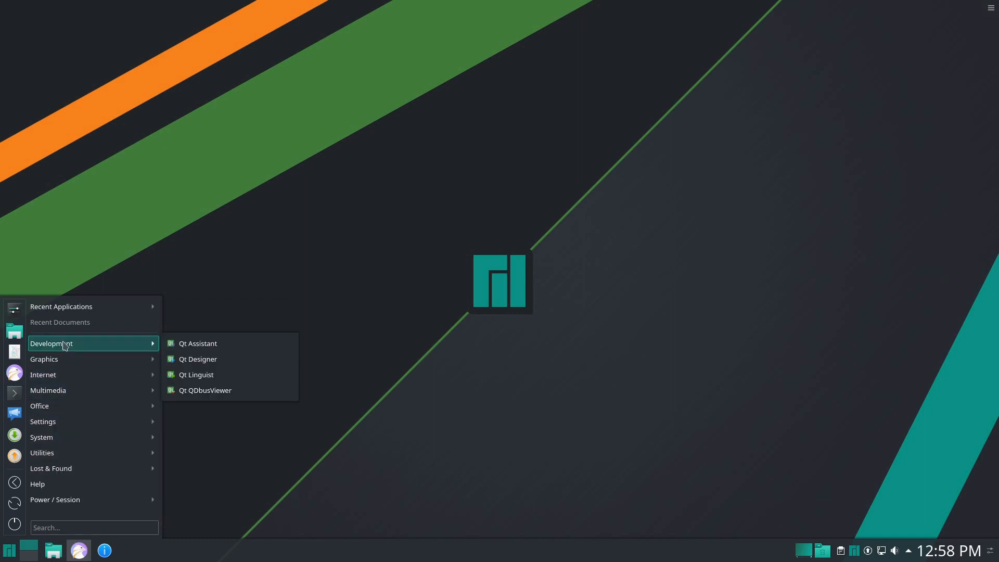
mouse_move(64, 390)
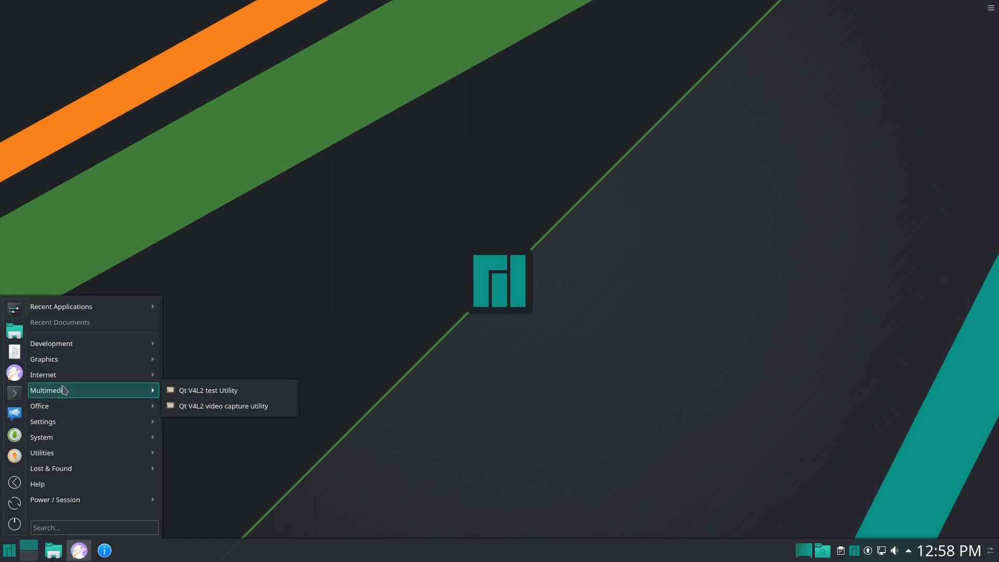
mouse_move(42, 374)
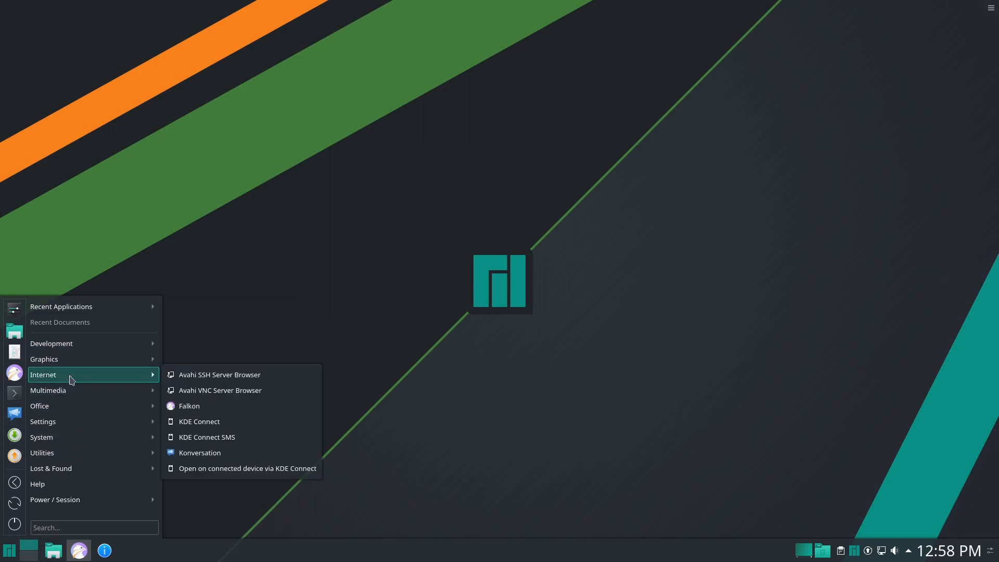
mouse_move(219, 390)
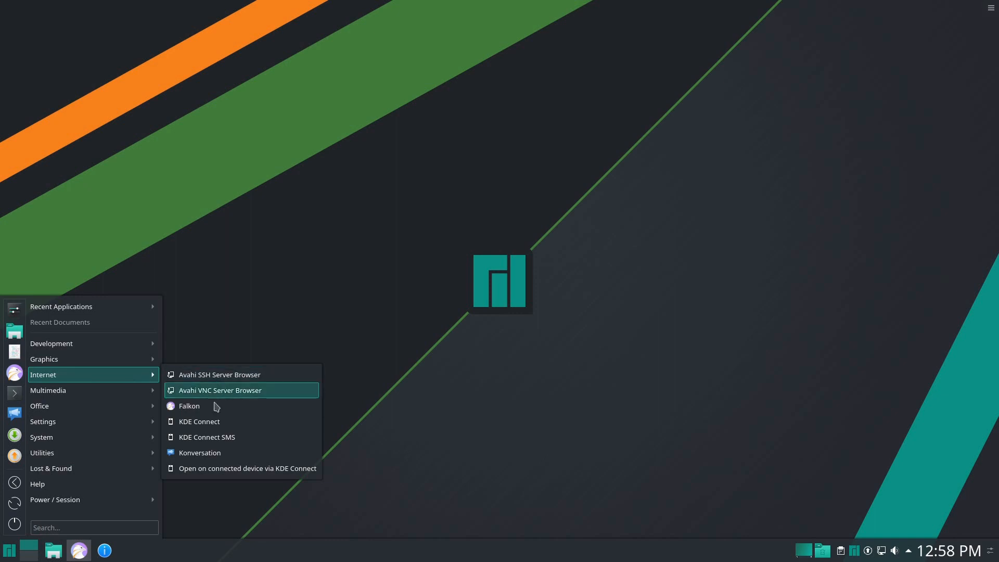
mouse_move(229, 286)
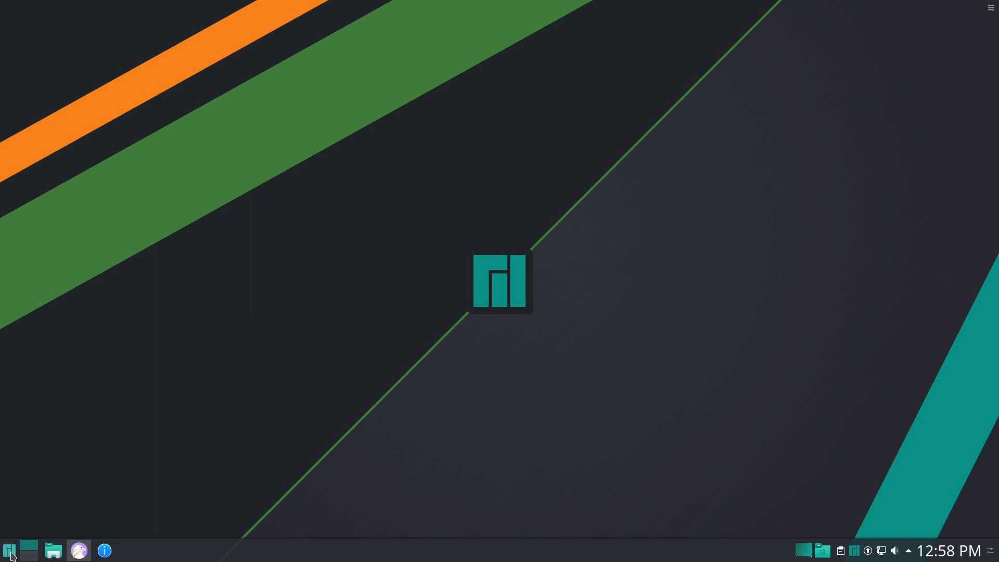
Step: Show and hide the application menu, then restore Falkon's forum post window from the taskbar
click(10, 549)
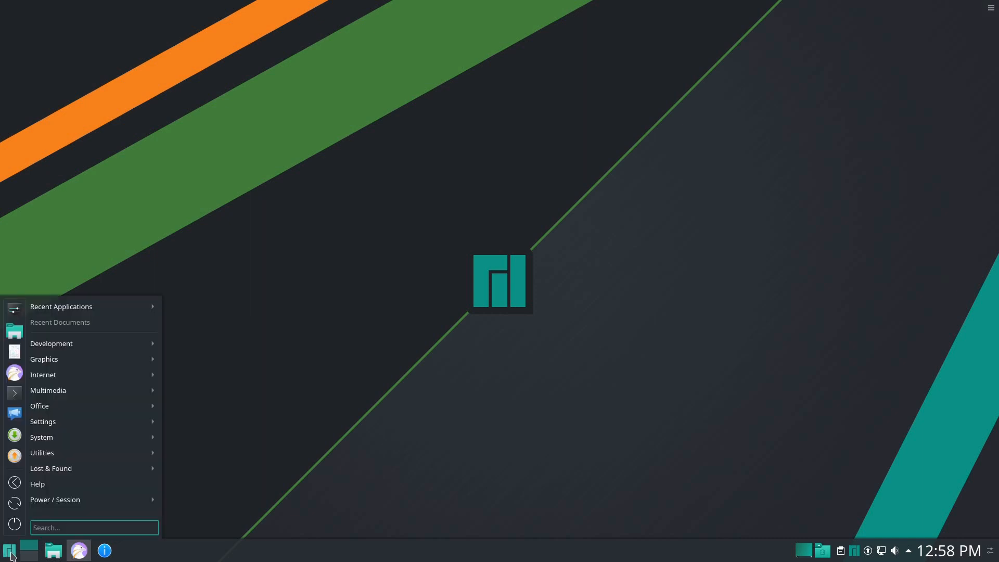
click(9, 549)
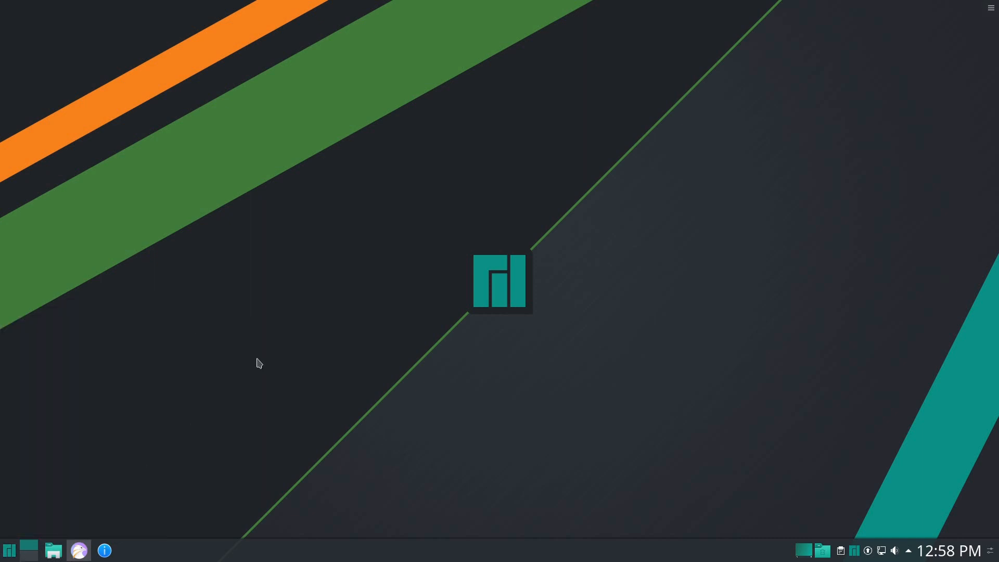
mouse_move(688, 308)
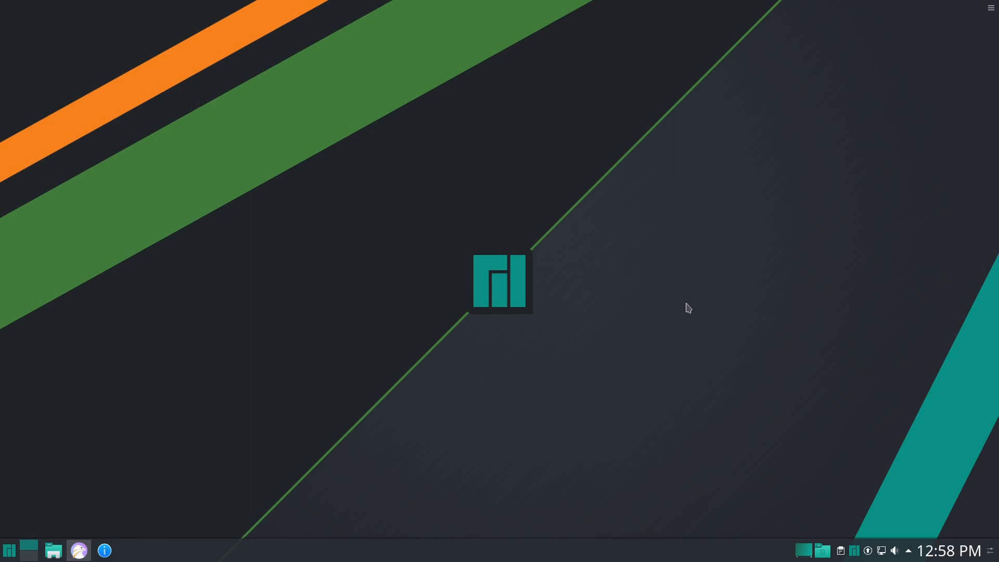
mouse_move(622, 361)
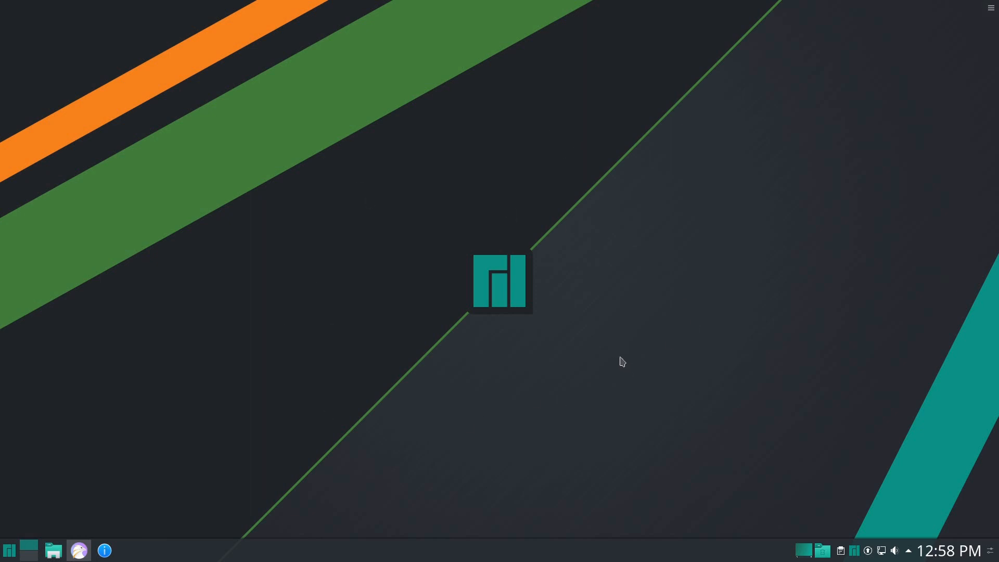
mouse_move(949, 558)
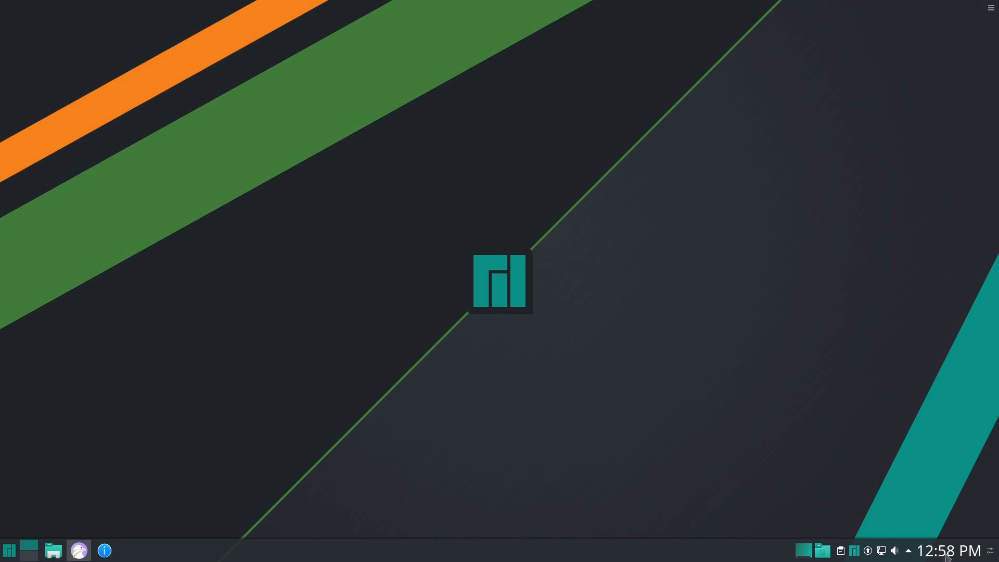
mouse_move(435, 290)
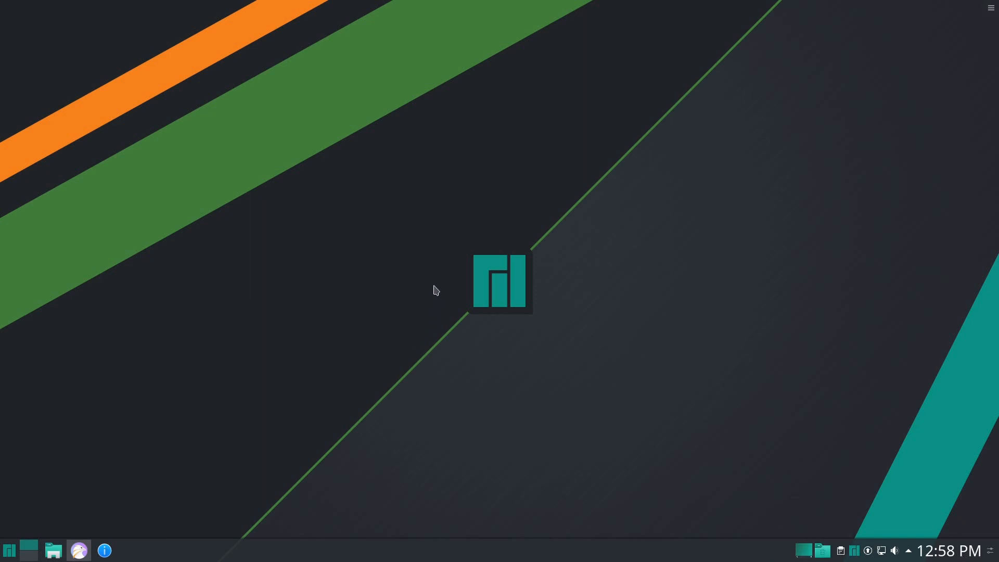
mouse_move(631, 239)
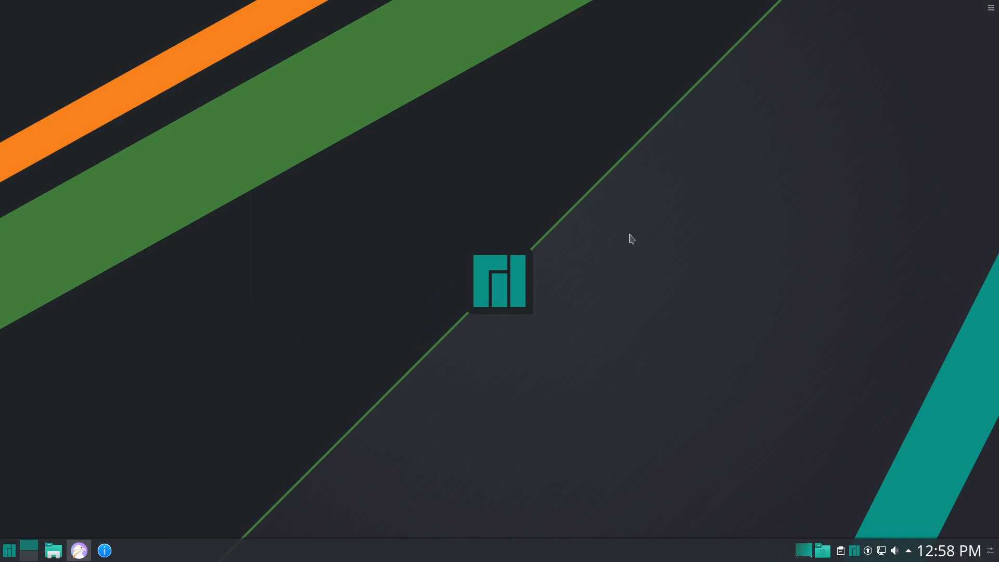
click(78, 551)
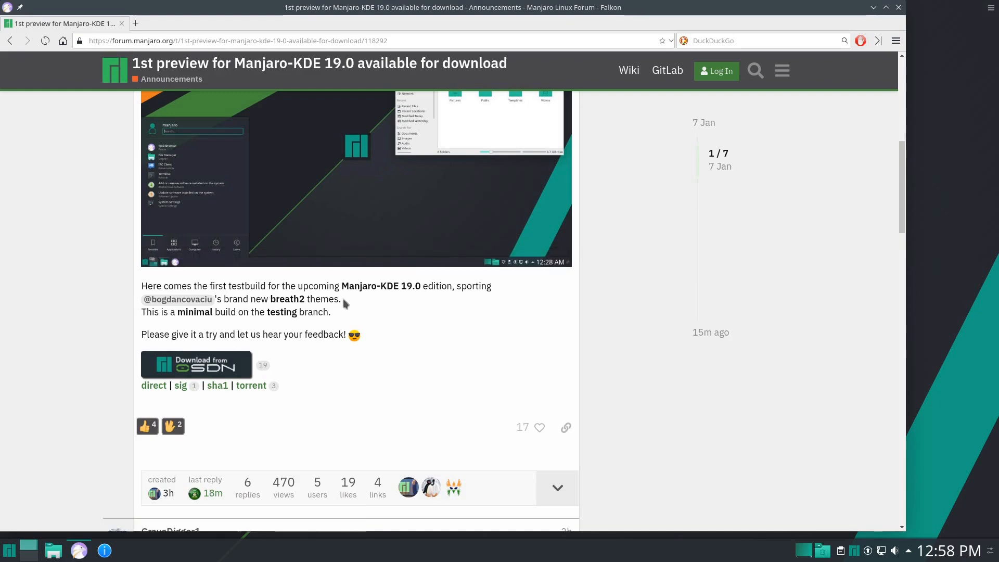
Step: Browse Global Theme, Plasma Style and Application Style in System Settings, then close it
click(9, 549)
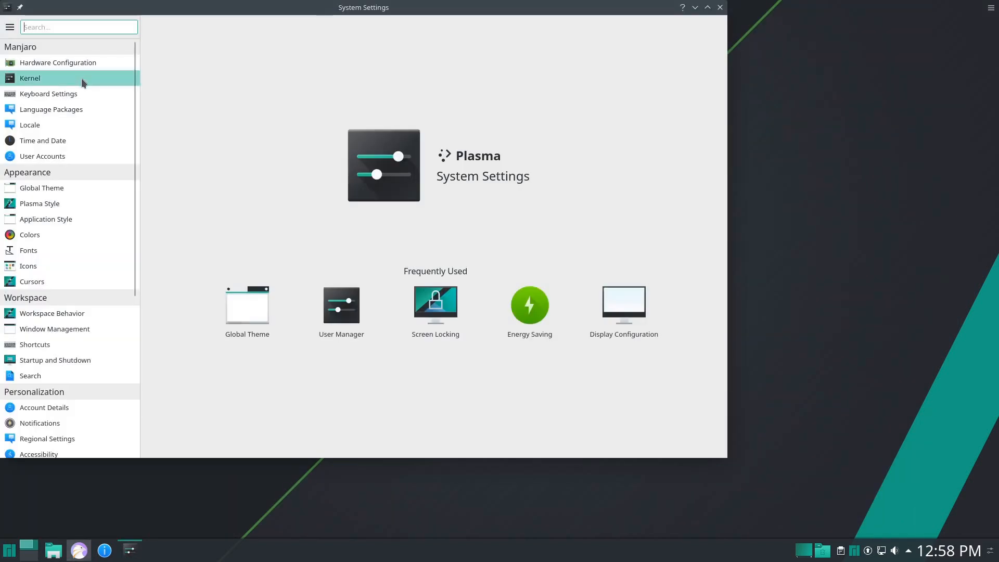
click(41, 187)
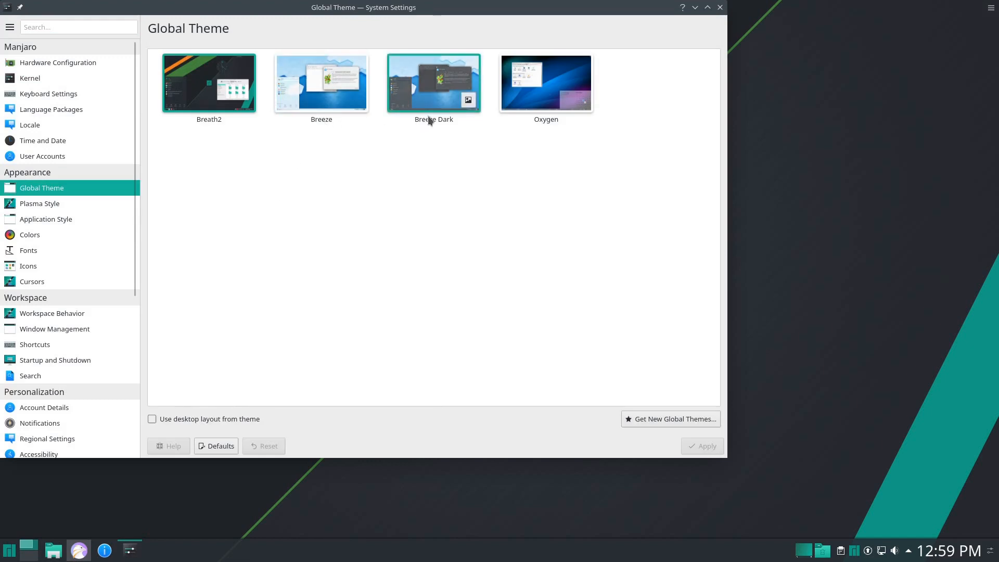
click(38, 203)
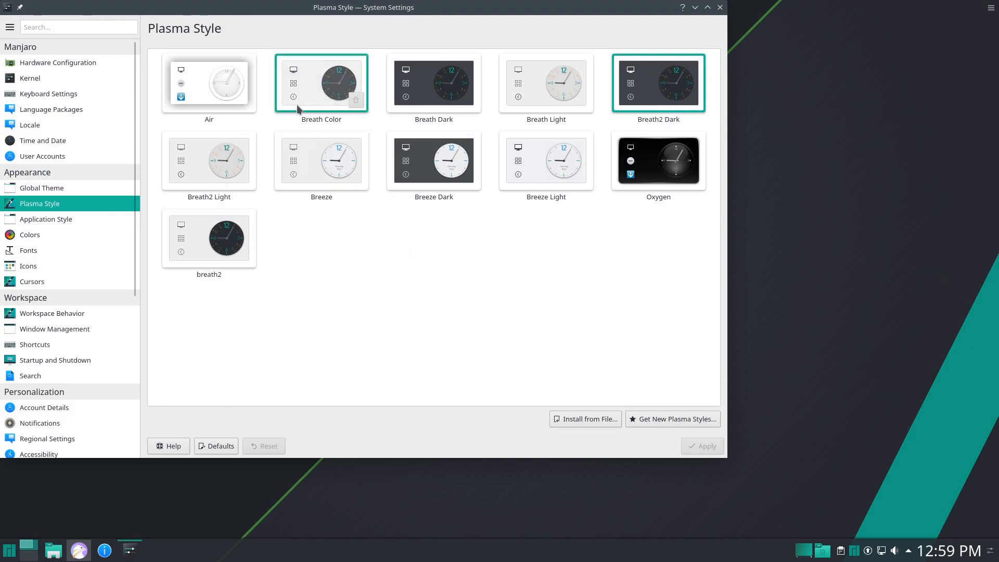
click(46, 218)
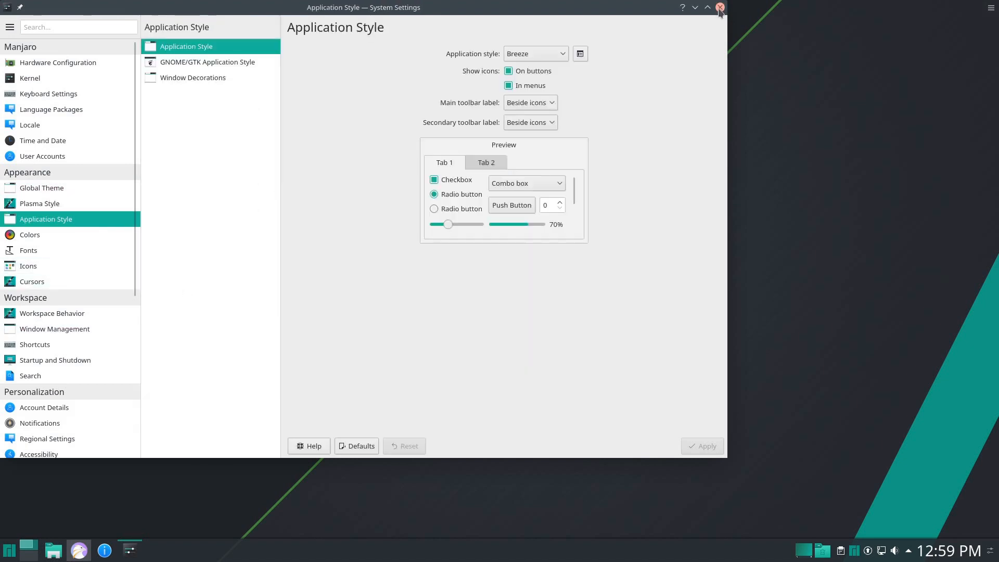
click(720, 8)
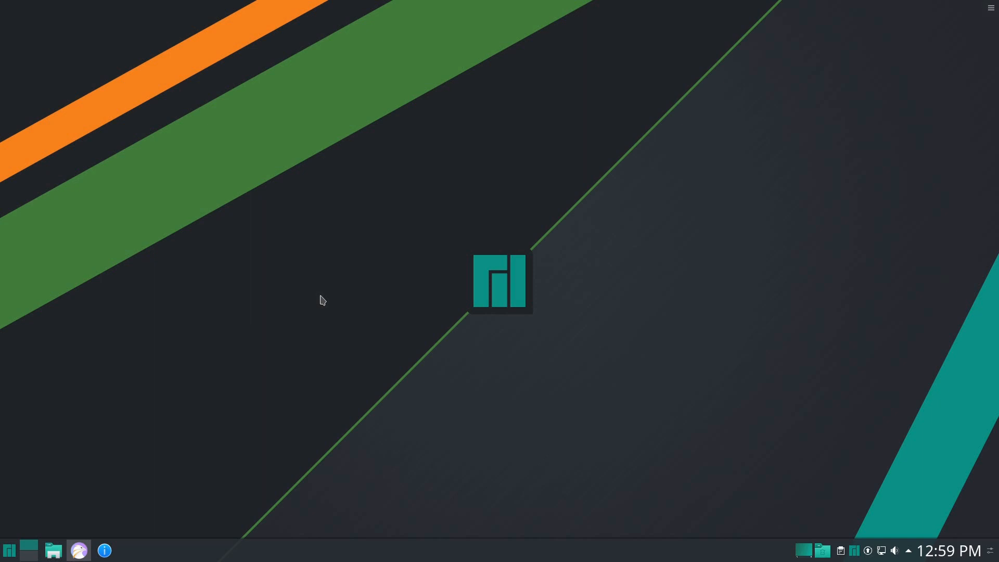
mouse_move(282, 337)
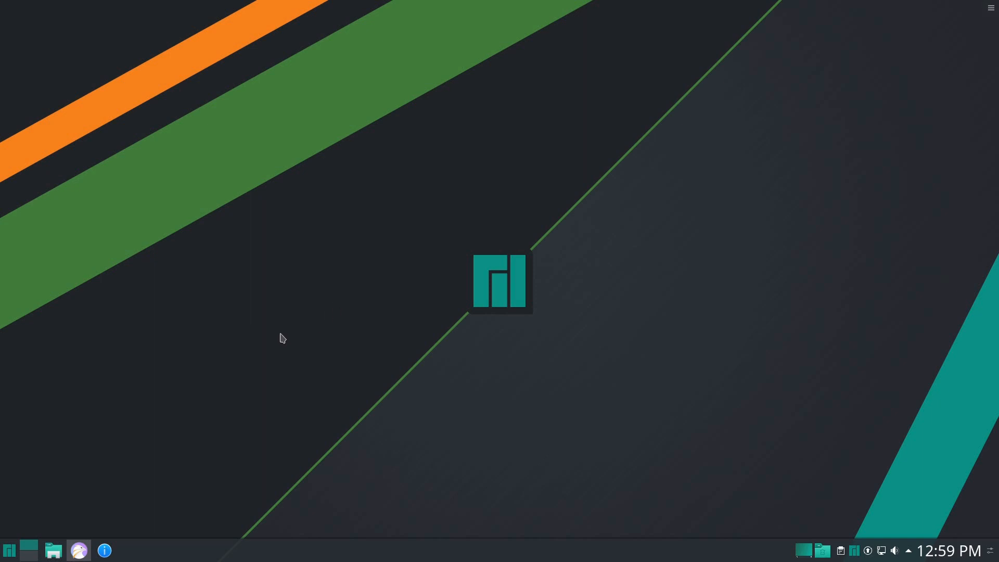
mouse_move(552, 479)
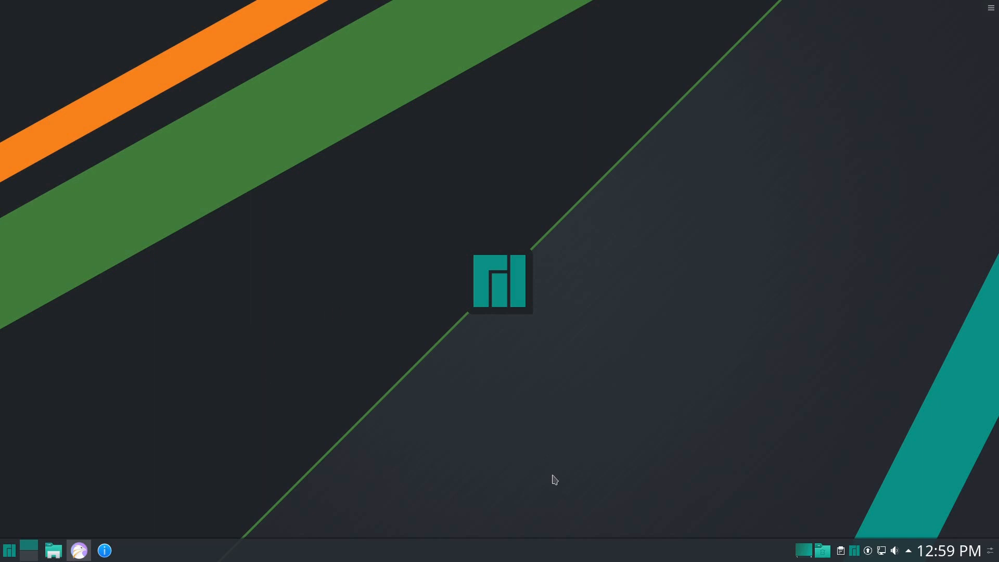
mouse_move(292, 336)
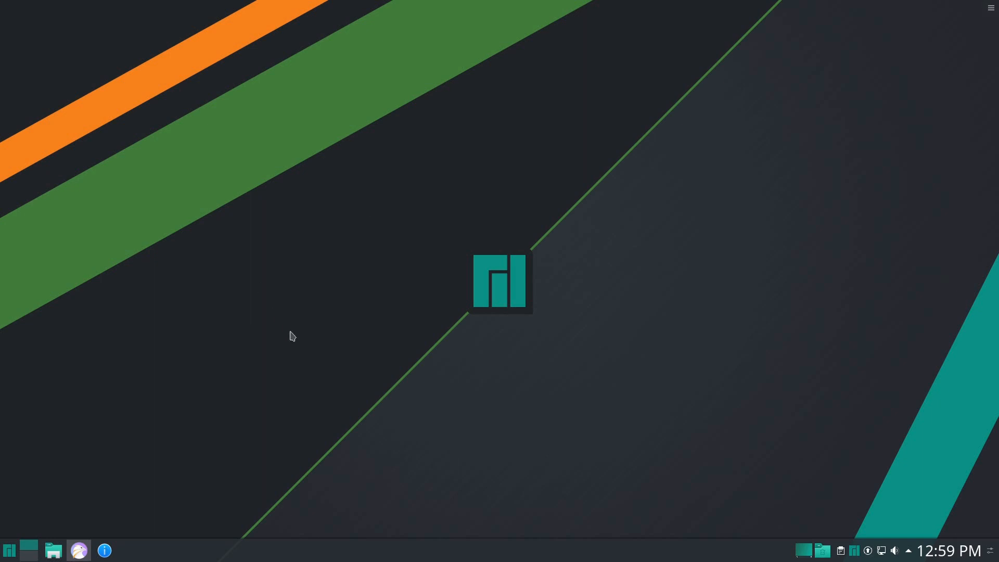
mouse_move(680, 256)
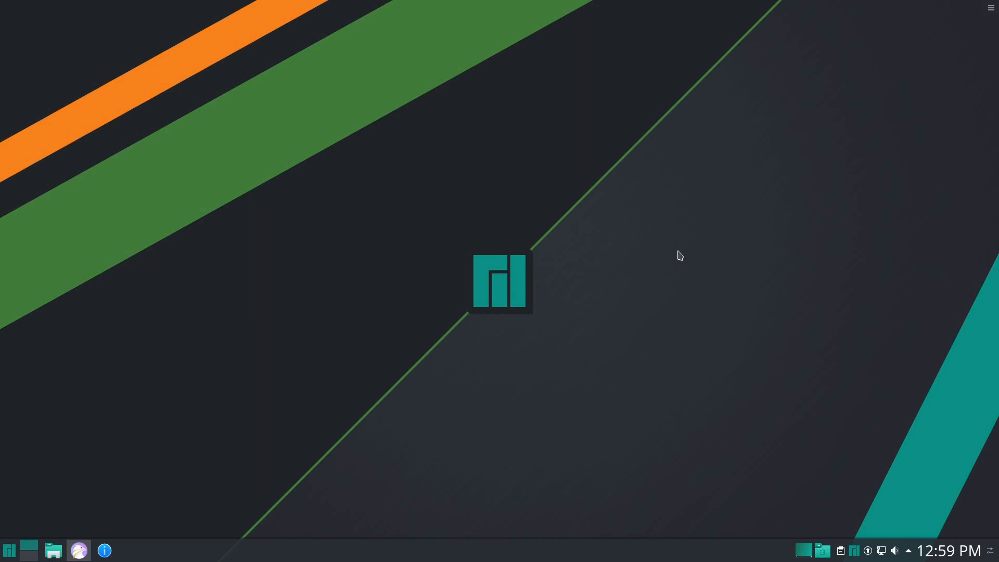